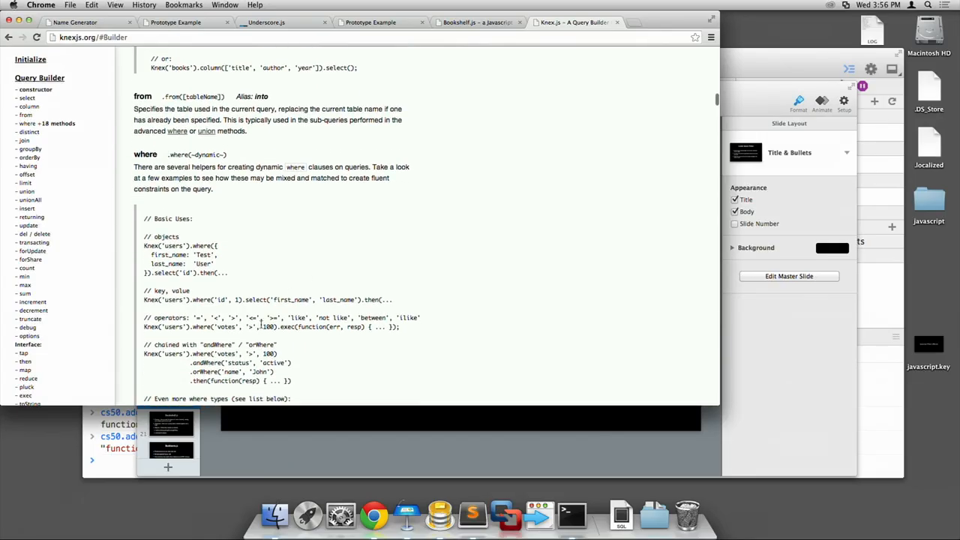
Step: Scroll the Knex.js docs from where clauses past joins to insert, returning and update
scroll("down", 3)
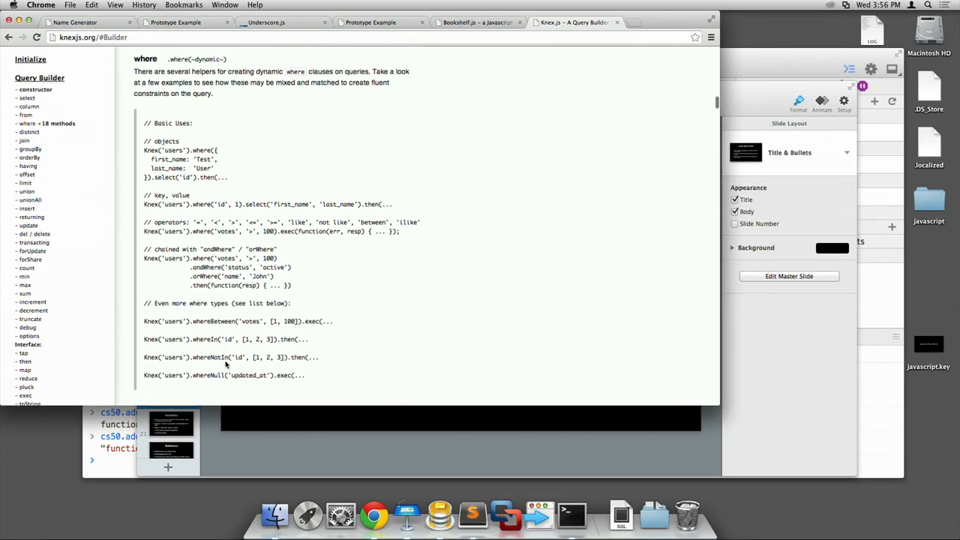
scroll("down", 3)
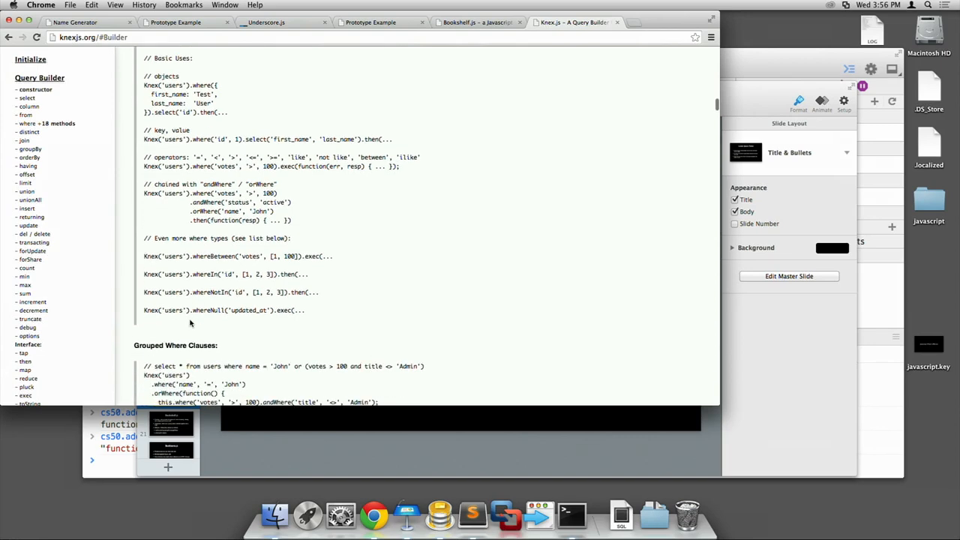
scroll("down", 3)
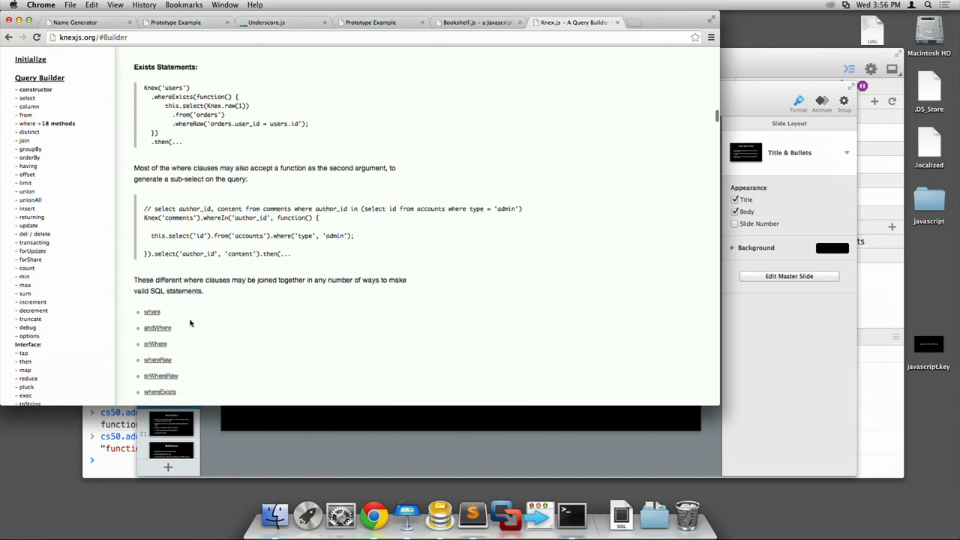
scroll("down", 3)
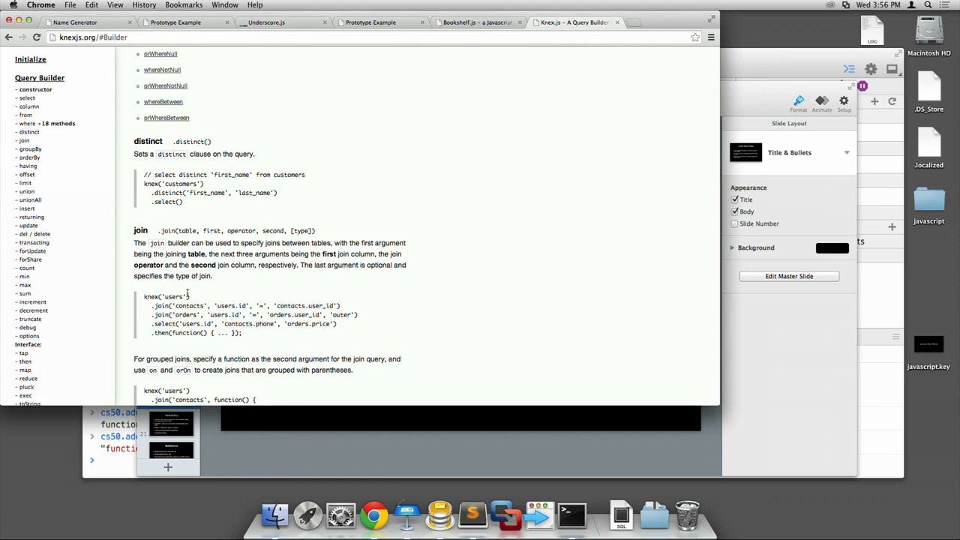
scroll("down", 3)
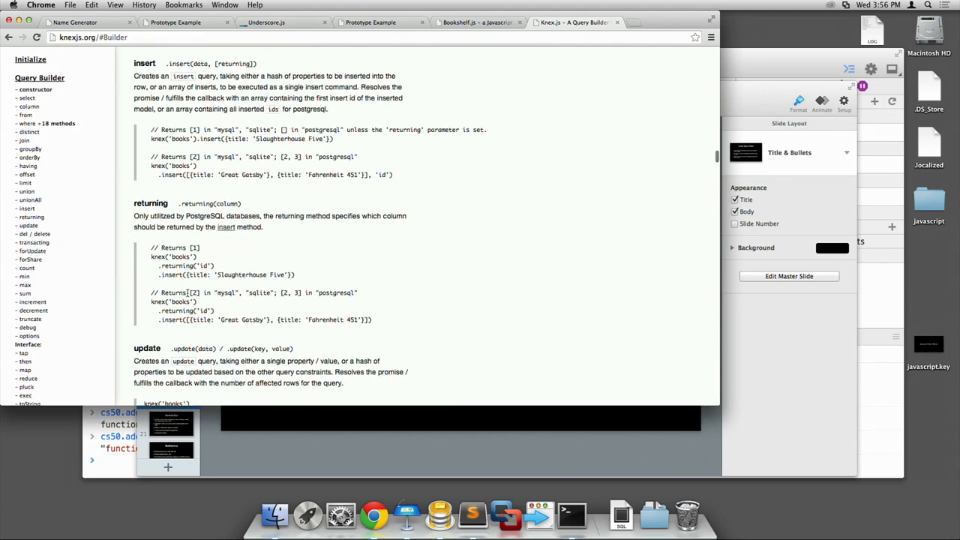
scroll("down", 3)
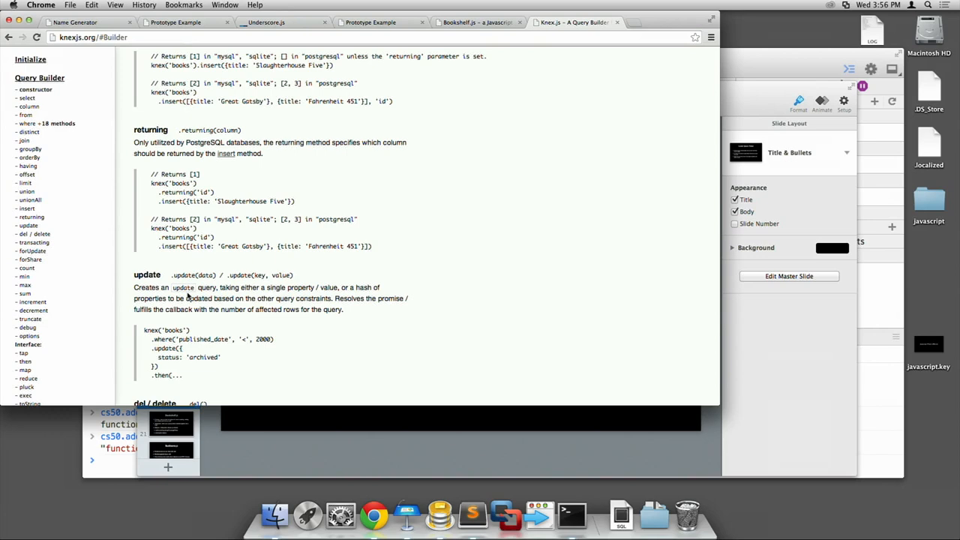
mouse_move(372, 277)
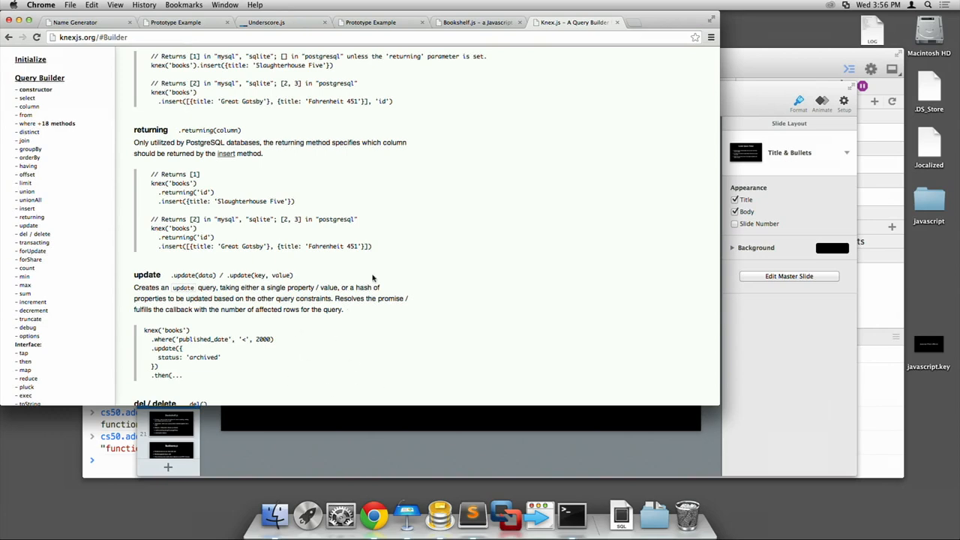
Step: Switch to Sublime Text and open app.js under the bookshelf project folder
left_click(571, 515)
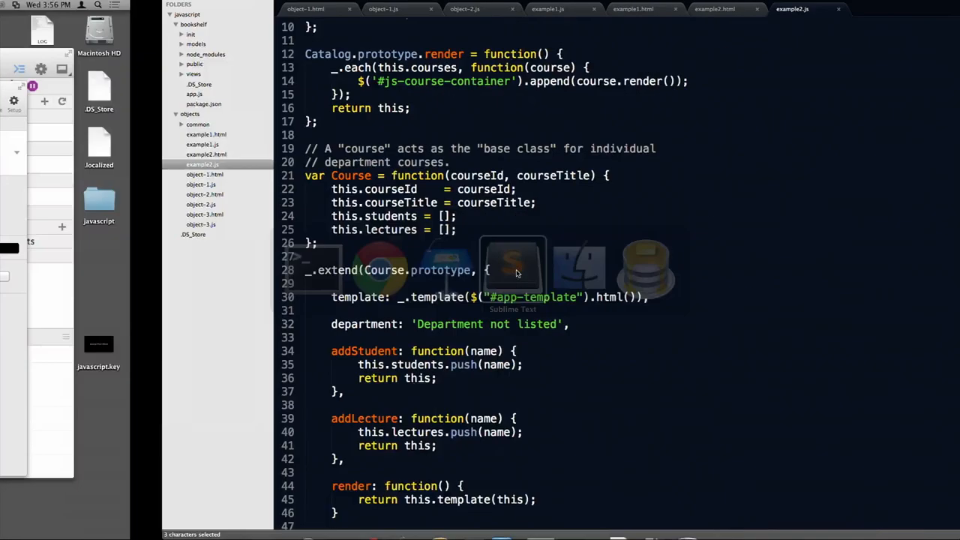
left_click(513, 270)
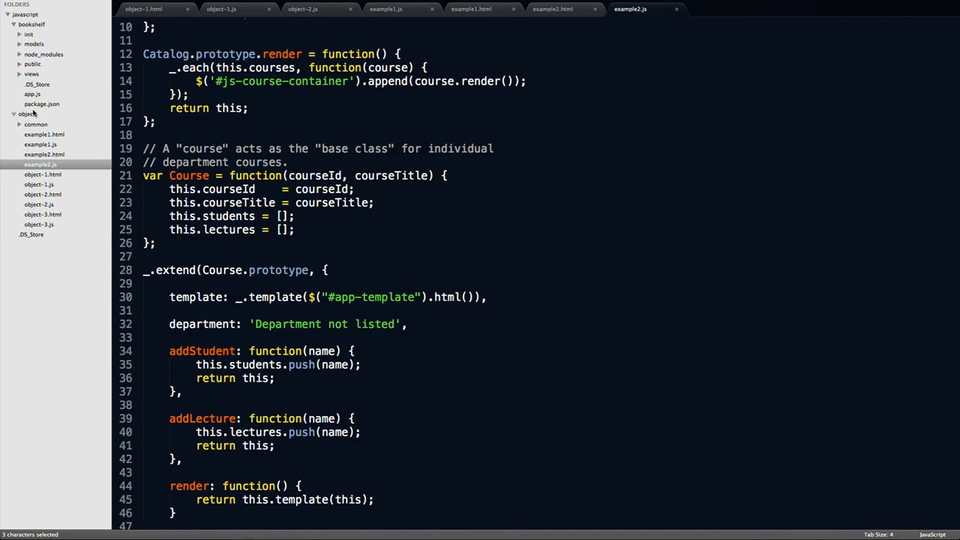
left_click(32, 93)
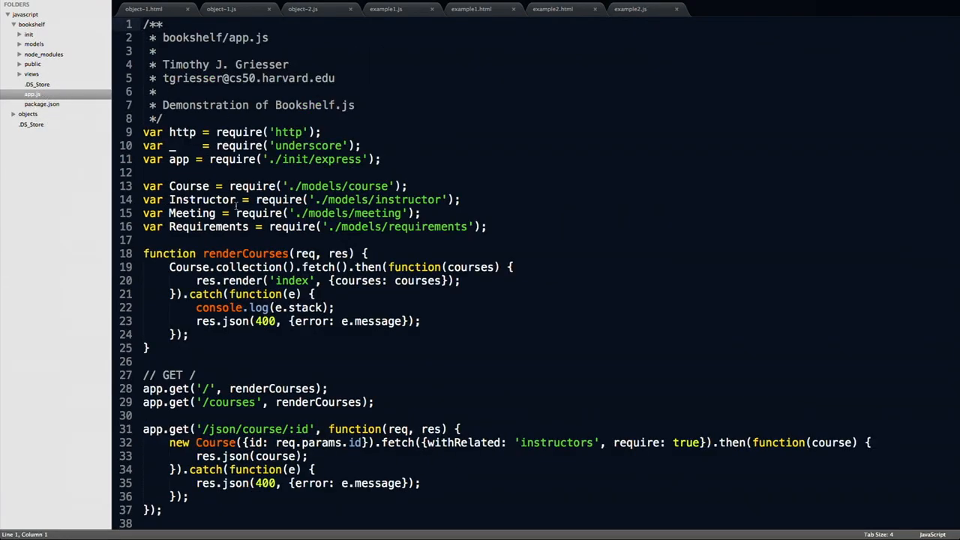